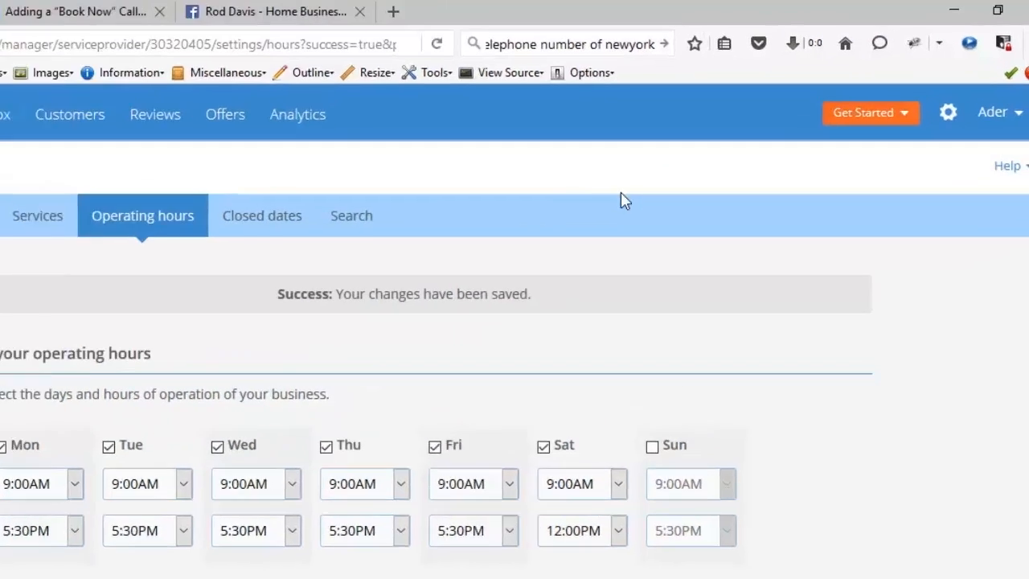
# Choose 'Add your services' from the Get Started setup checklist
pyautogui.click(870, 112)
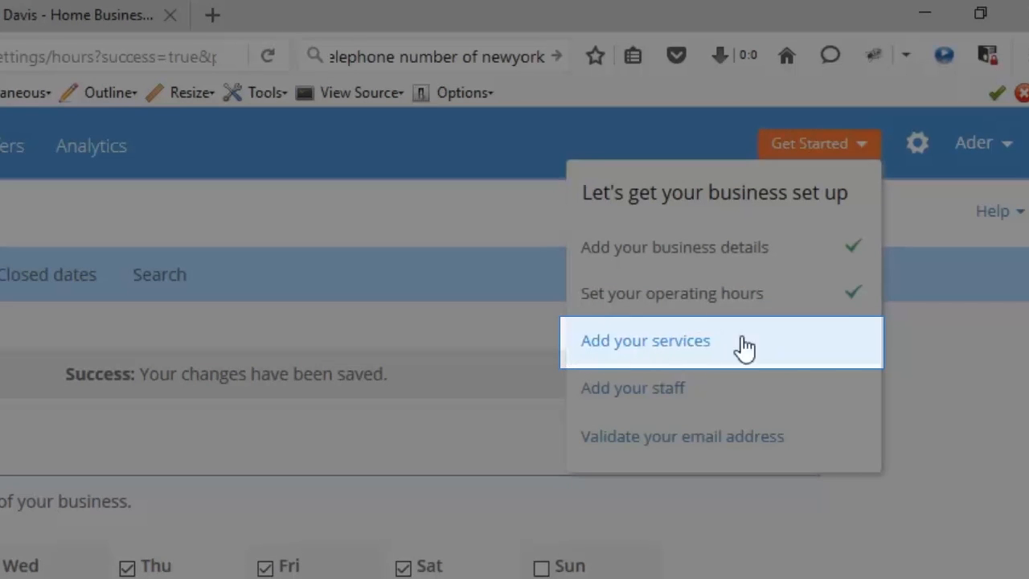
pyautogui.moveTo(778, 349)
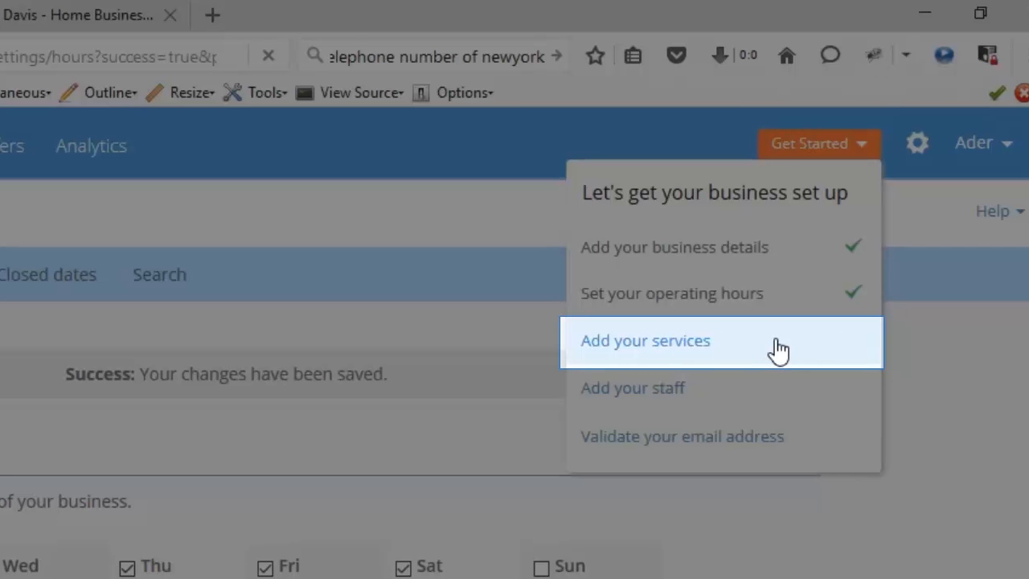
pyautogui.click(645, 341)
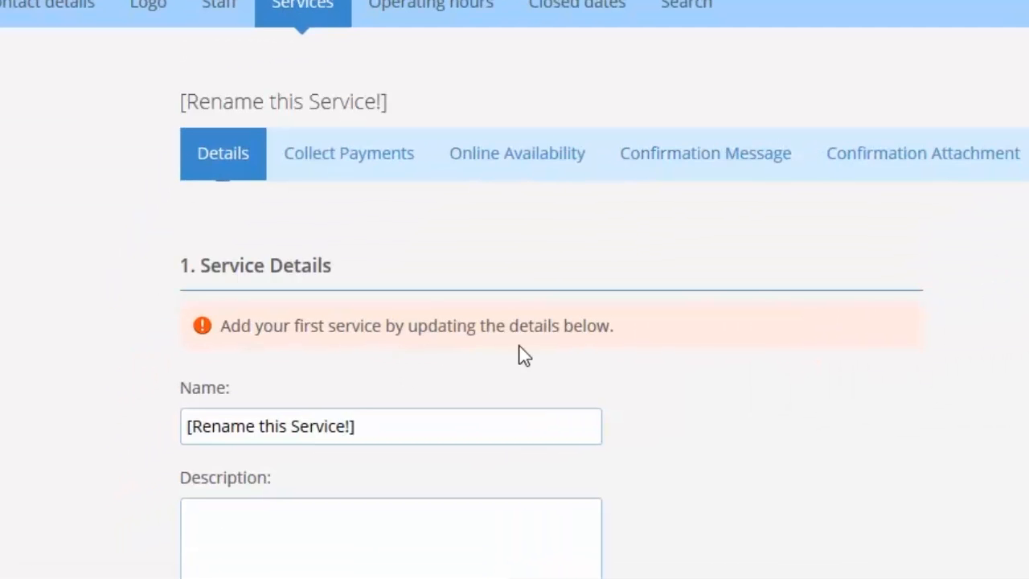
pyautogui.moveTo(675, 363)
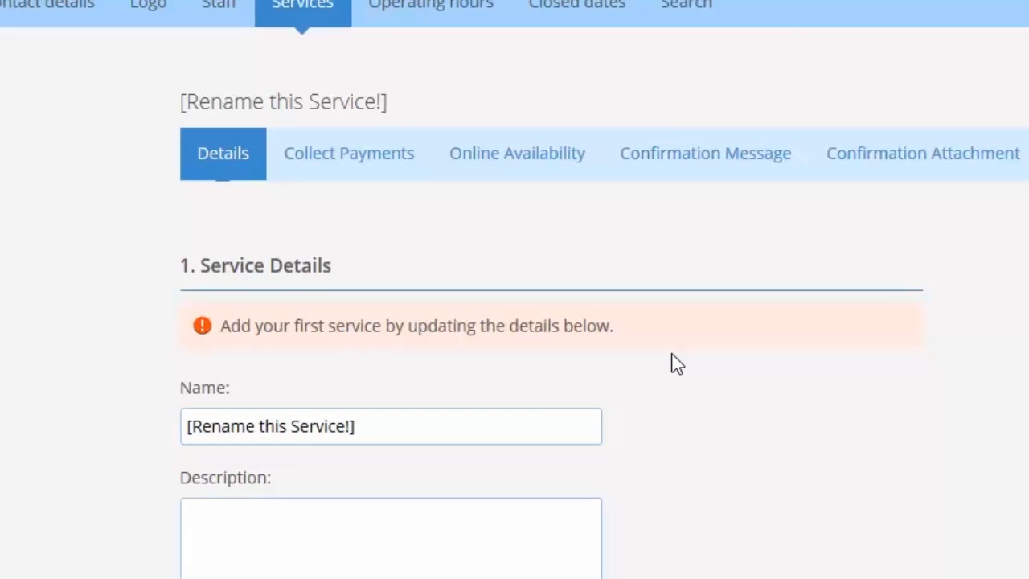
pyautogui.moveTo(690, 362)
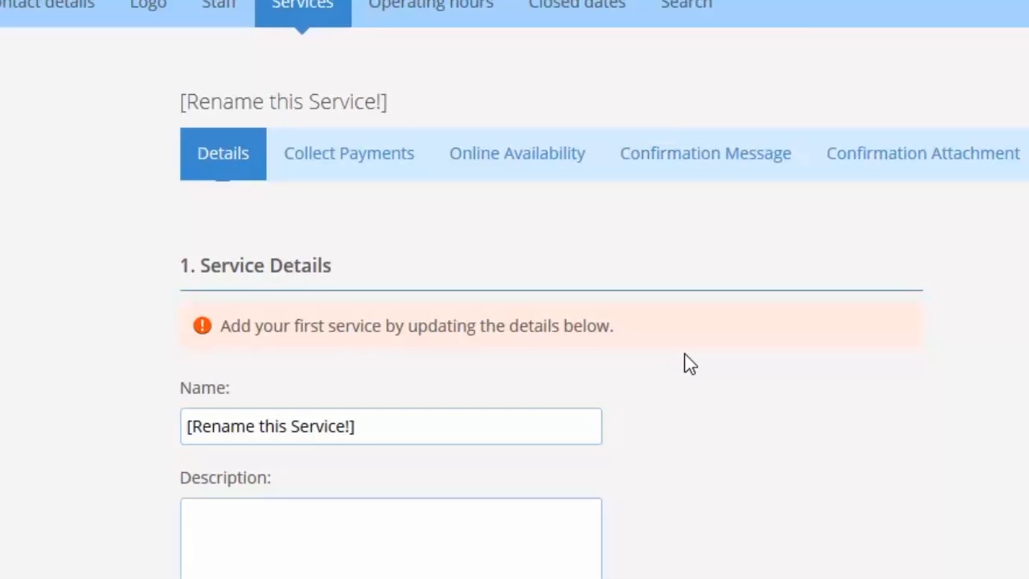
# Replace the placeholder service name with 'Develop and Design Services'
pyautogui.scroll(-3)
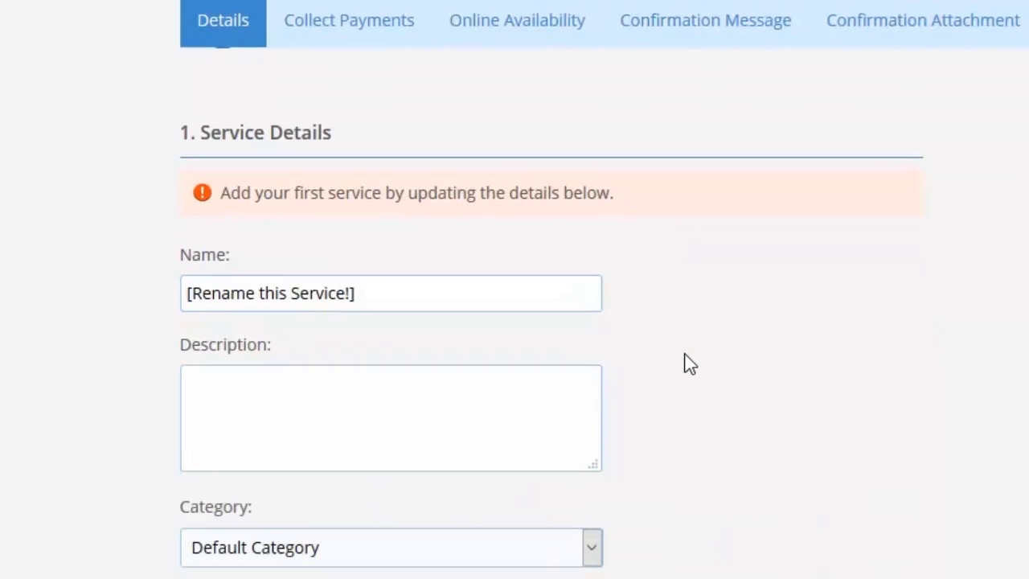
pyautogui.click(402, 294)
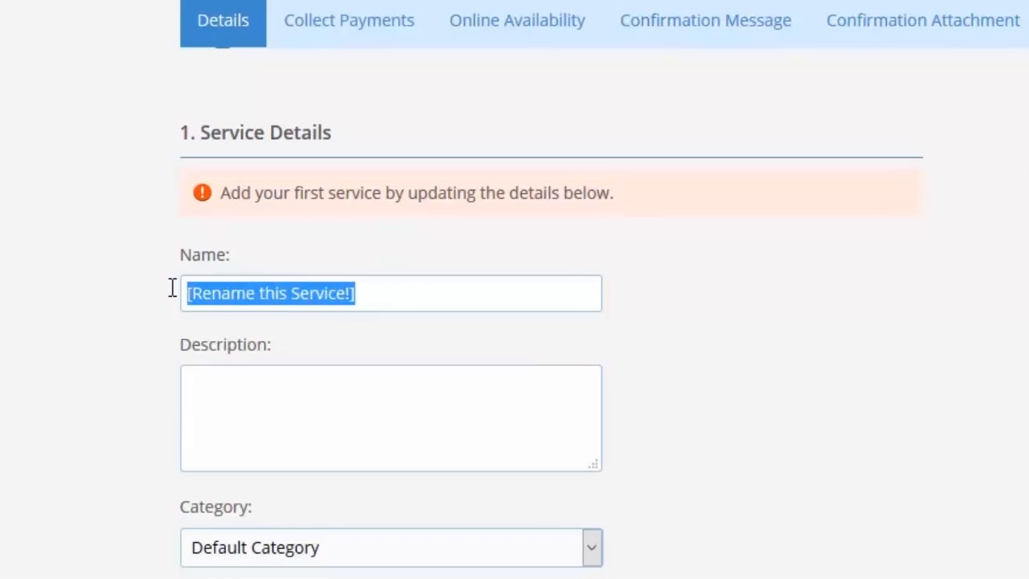
pyautogui.write('Dev')
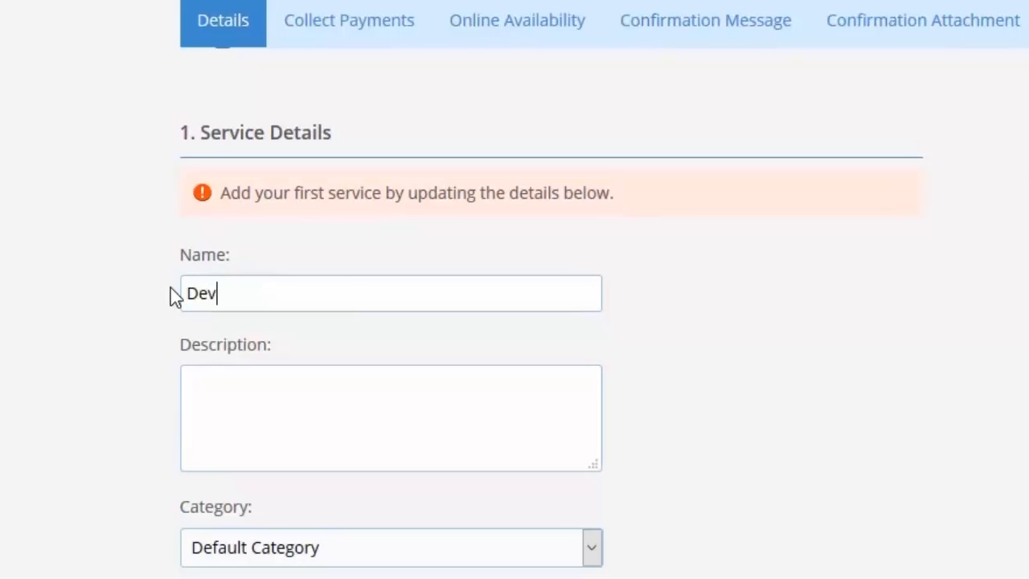
pyautogui.write('elop')
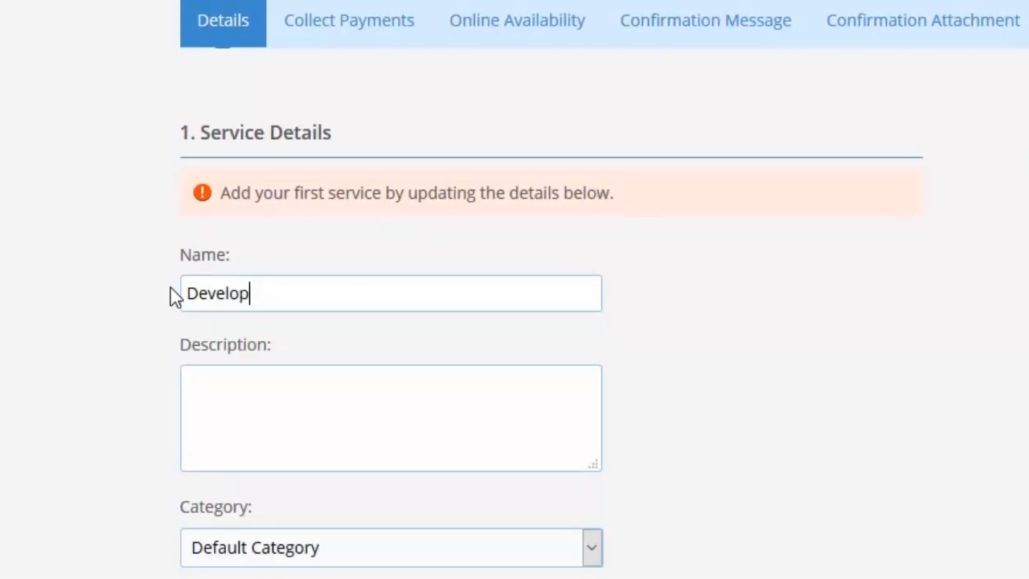
pyautogui.write('and D')
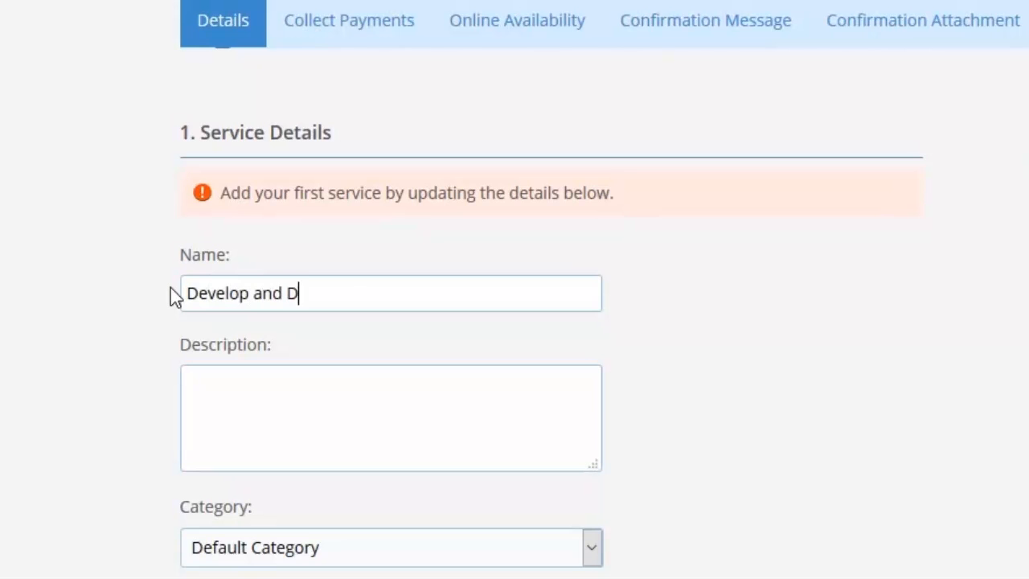
pyautogui.write('esign Servic')
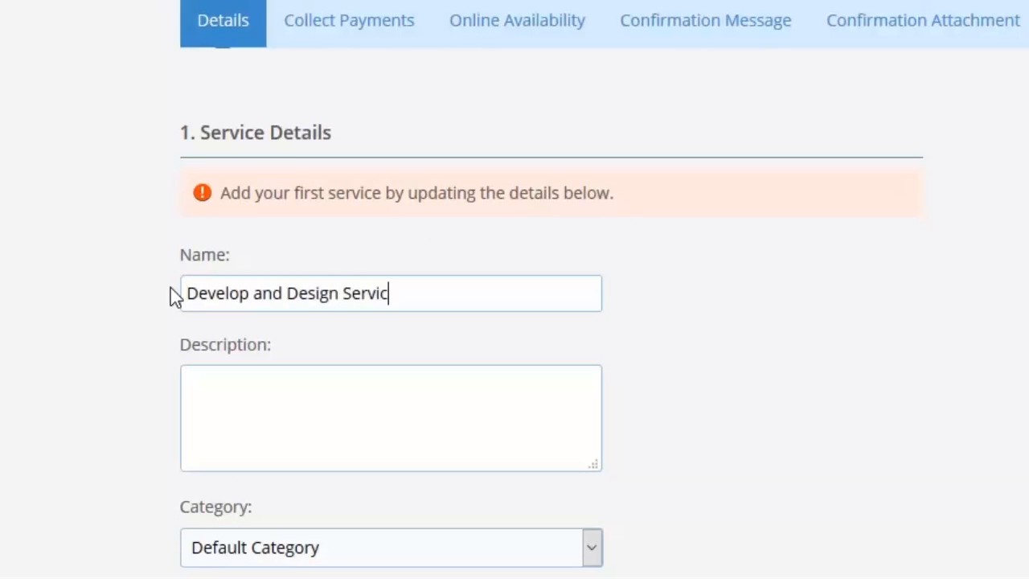
pyautogui.write('es')
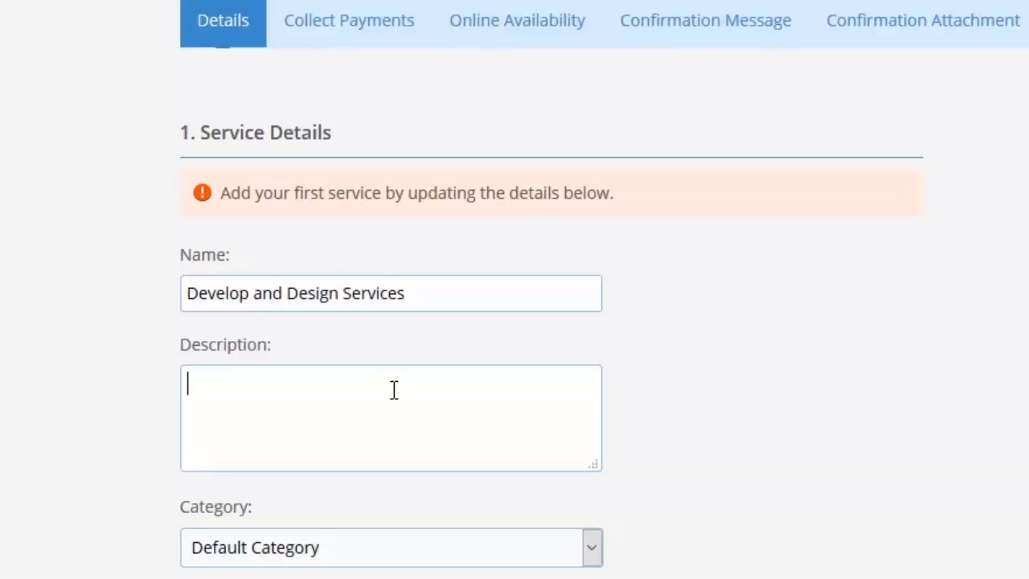
# Enter 'All related with websites and apps' as the service description
pyautogui.write('a')
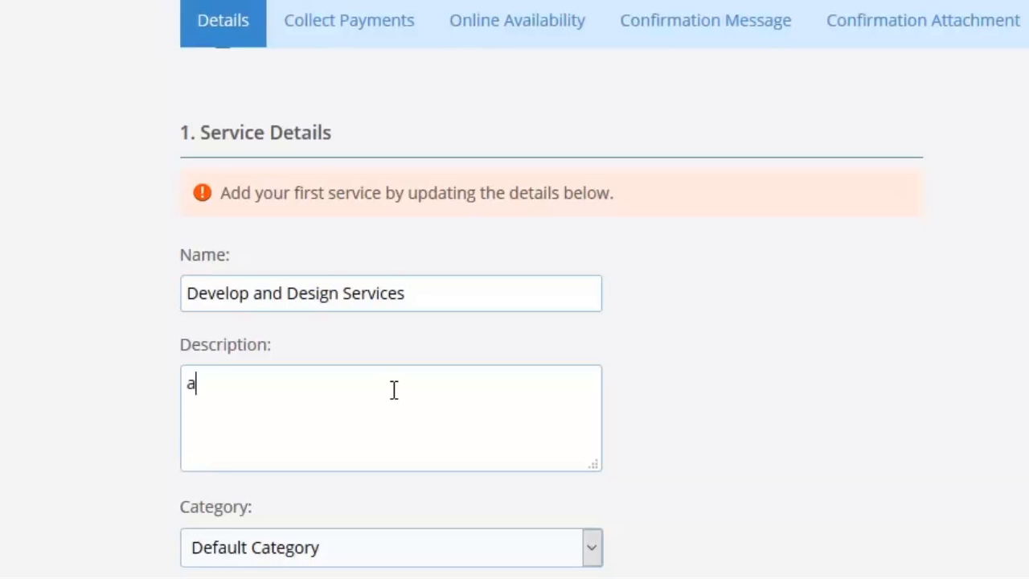
pyautogui.write('All')
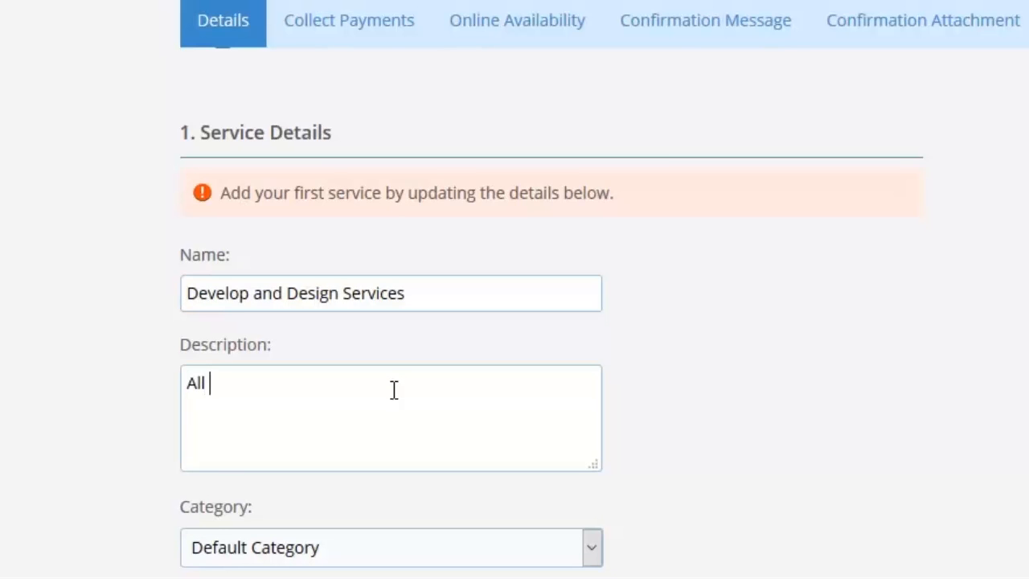
pyautogui.write('re')
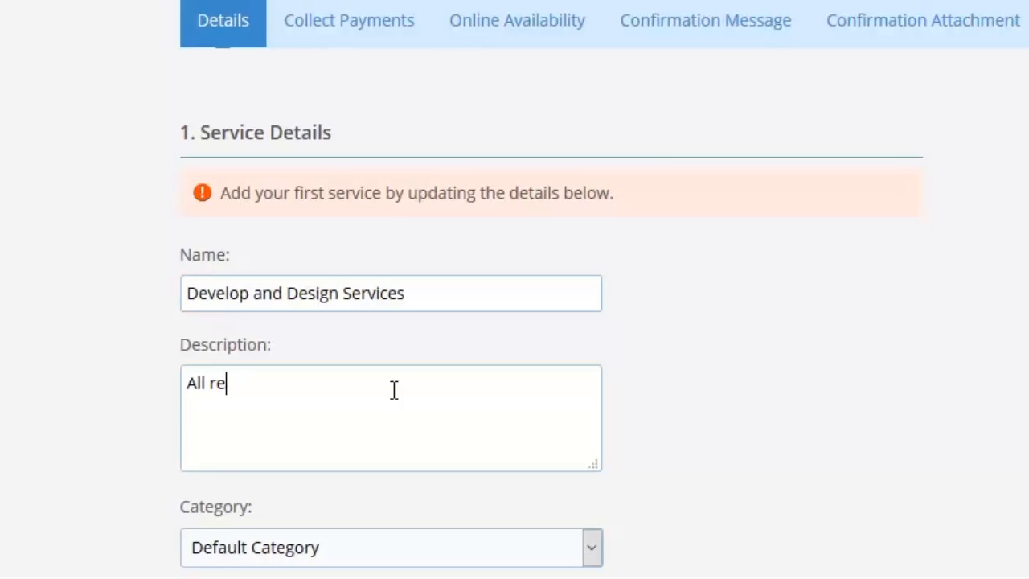
pyautogui.write('lated with websites and')
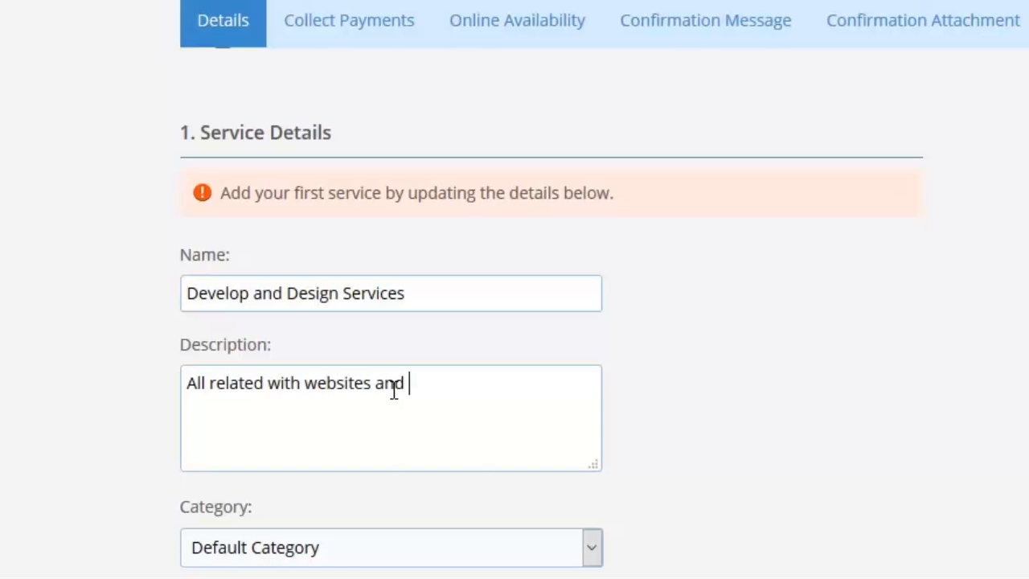
pyautogui.write('apps')
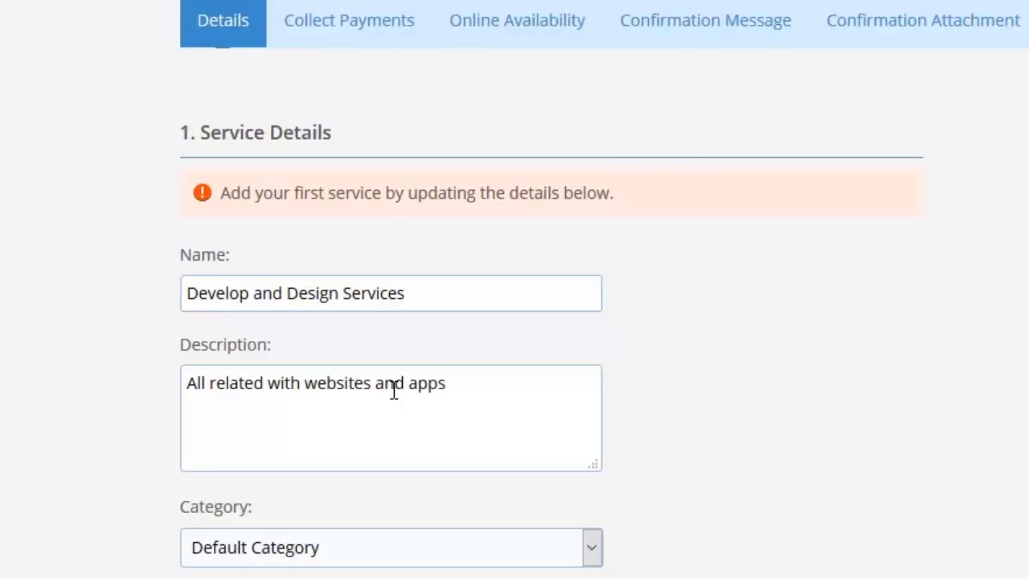
pyautogui.scroll(-3)
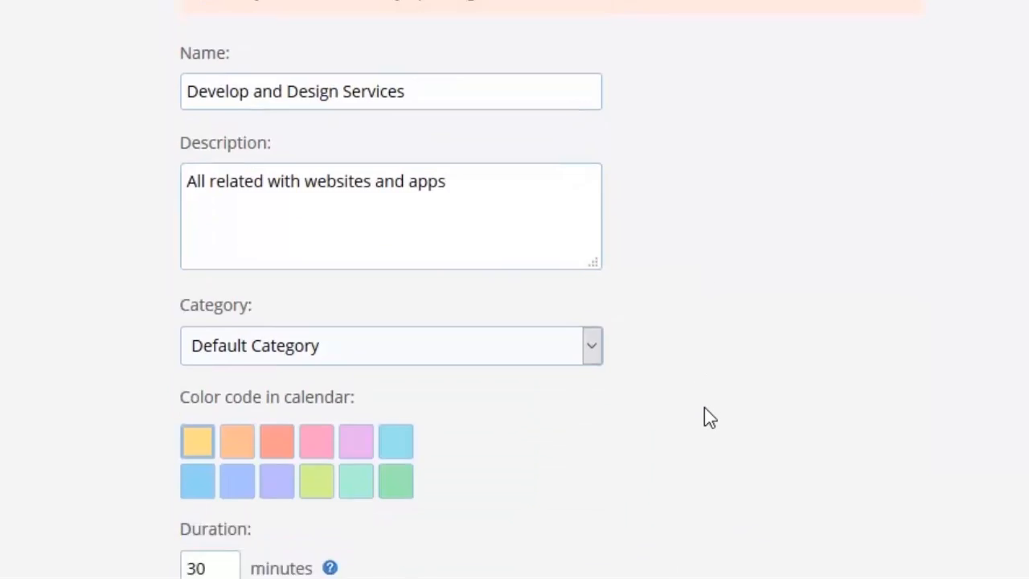
# Keep the service in Default Category and pick the light blue colour code
pyautogui.click(591, 345)
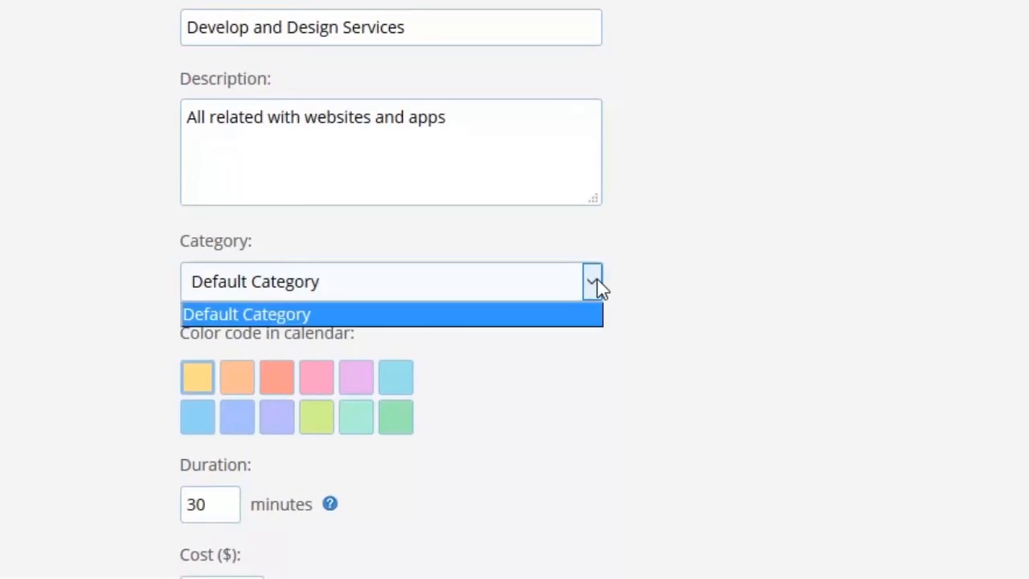
pyautogui.click(247, 314)
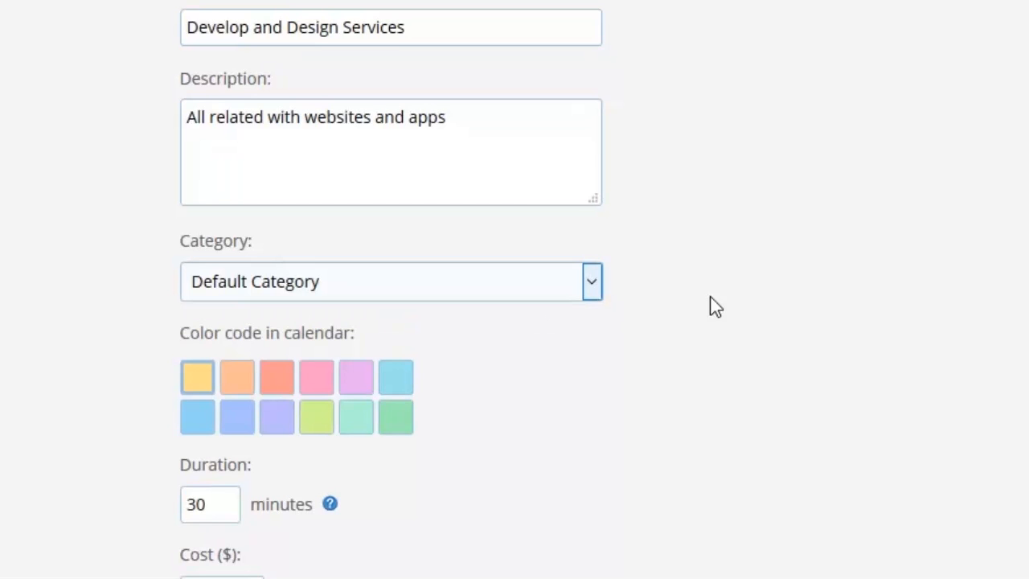
pyautogui.scroll(-3)
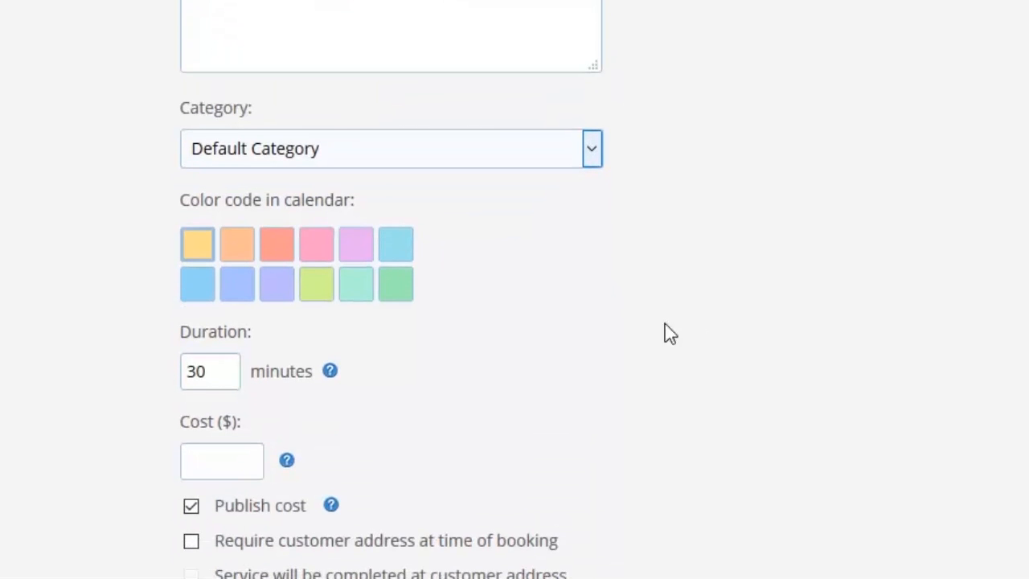
pyautogui.moveTo(635, 269)
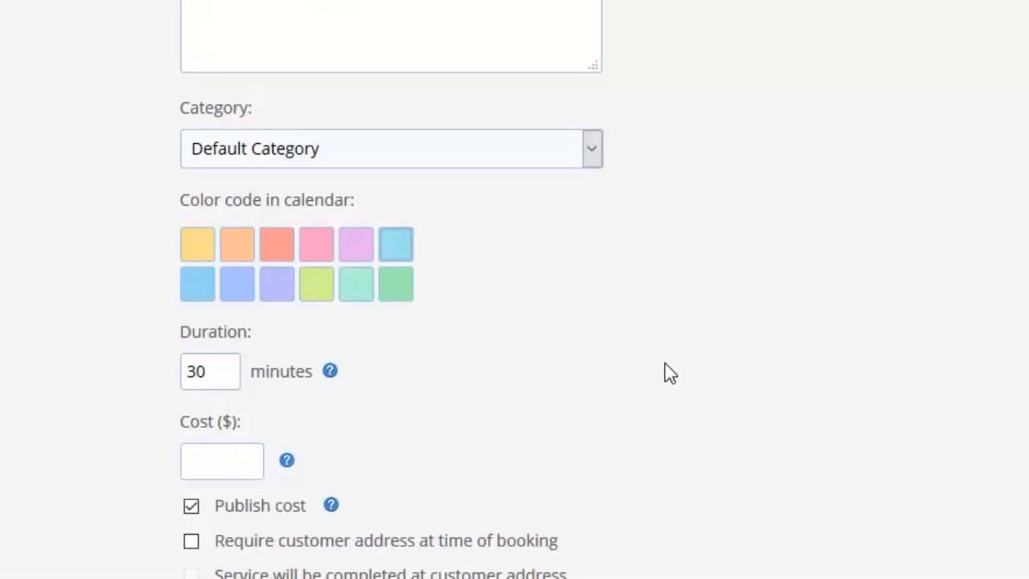
pyautogui.scroll(-3)
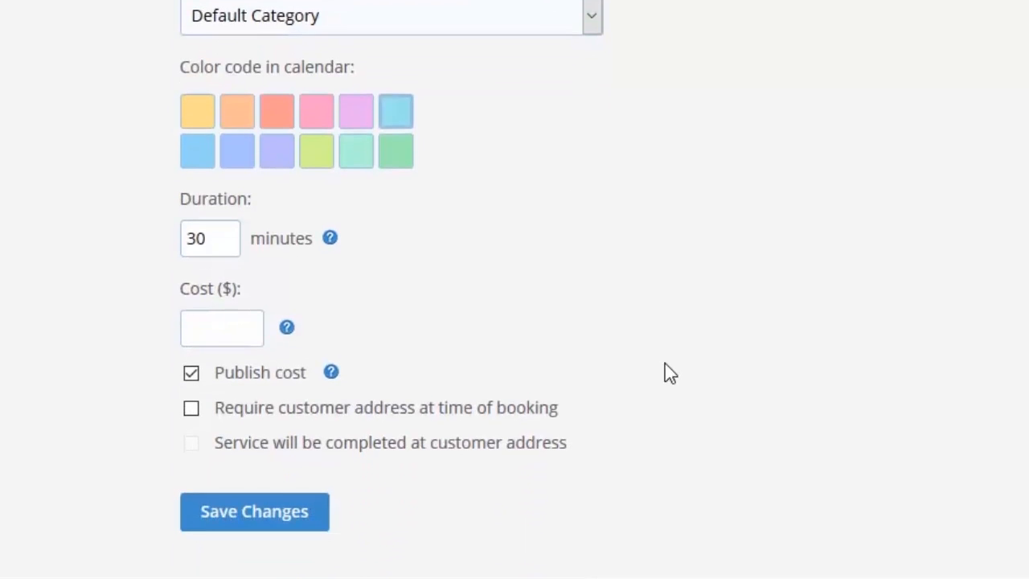
pyautogui.click(221, 327)
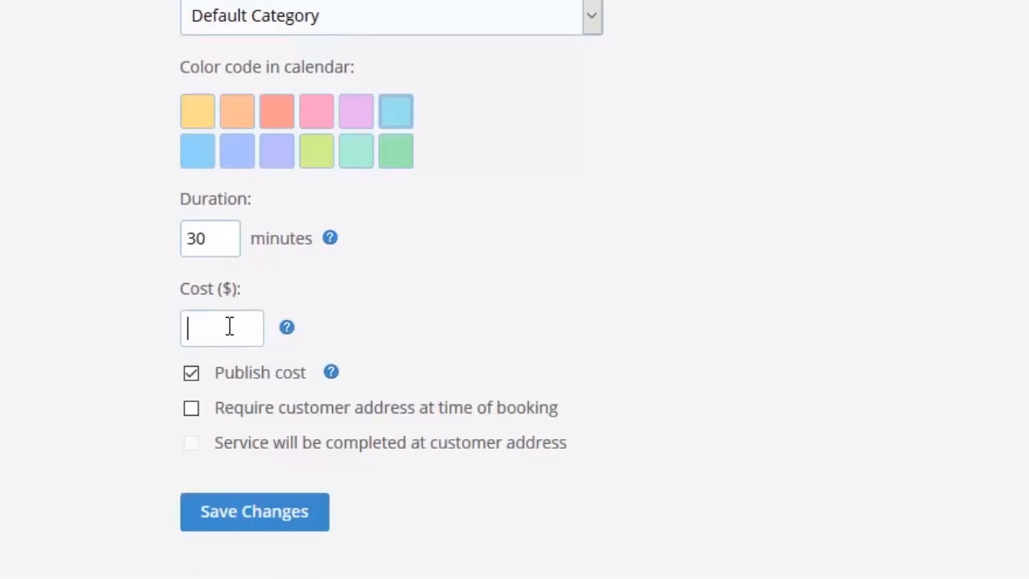
# Enter 50 in the Cost ($) field
pyautogui.write('50')
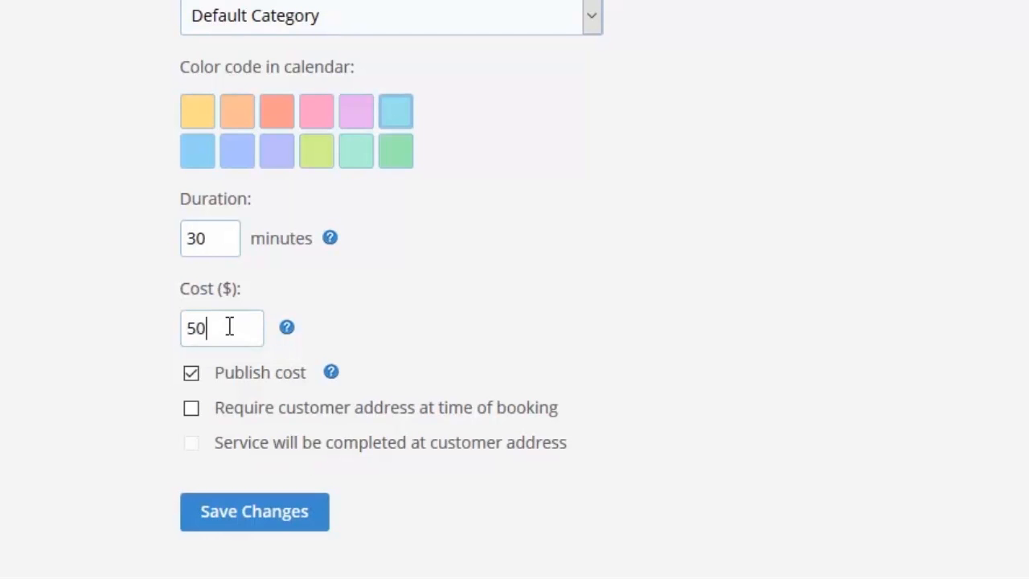
pyautogui.moveTo(438, 338)
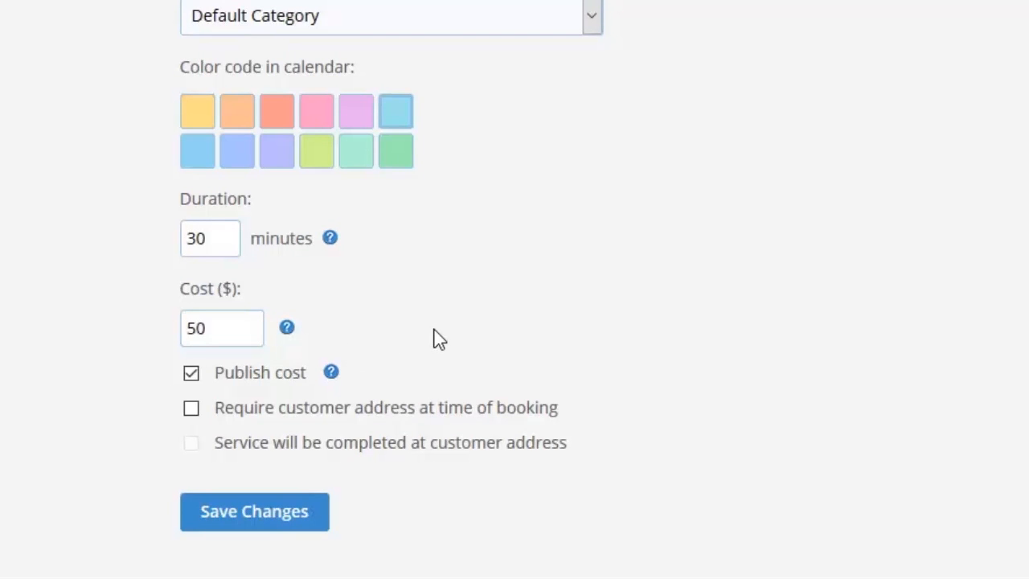
pyautogui.moveTo(595, 374)
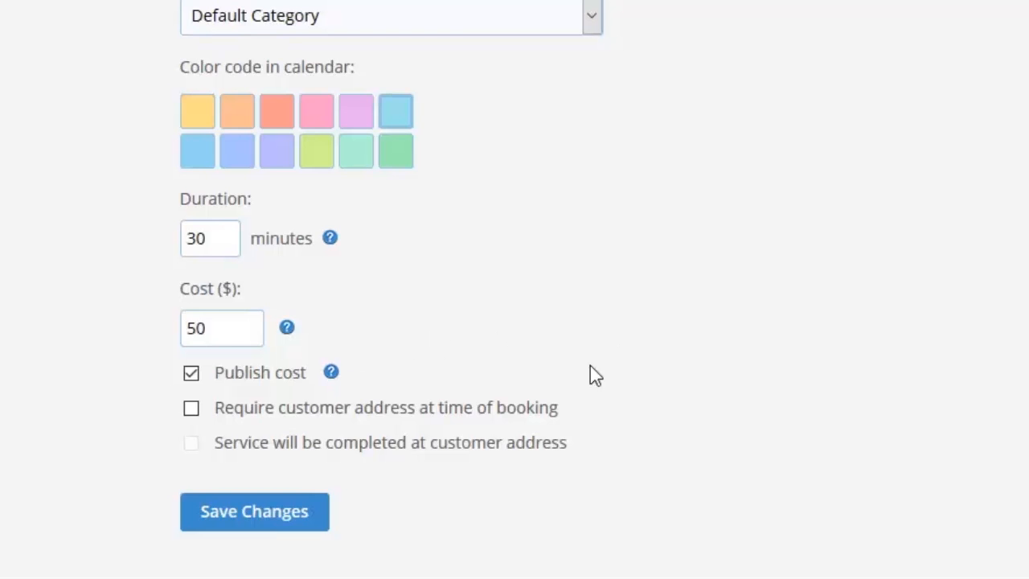
pyautogui.moveTo(668, 378)
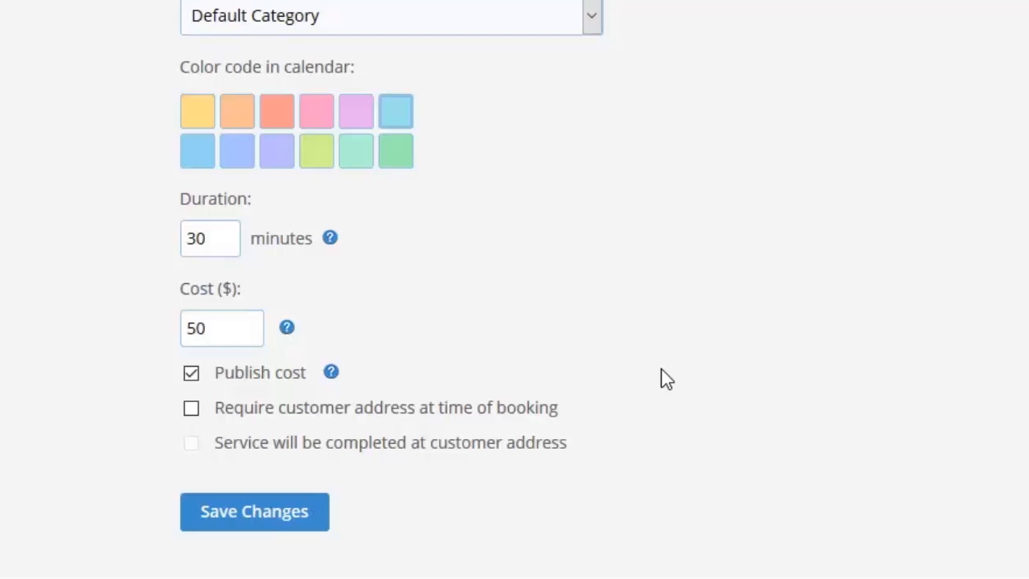
pyautogui.moveTo(254, 511)
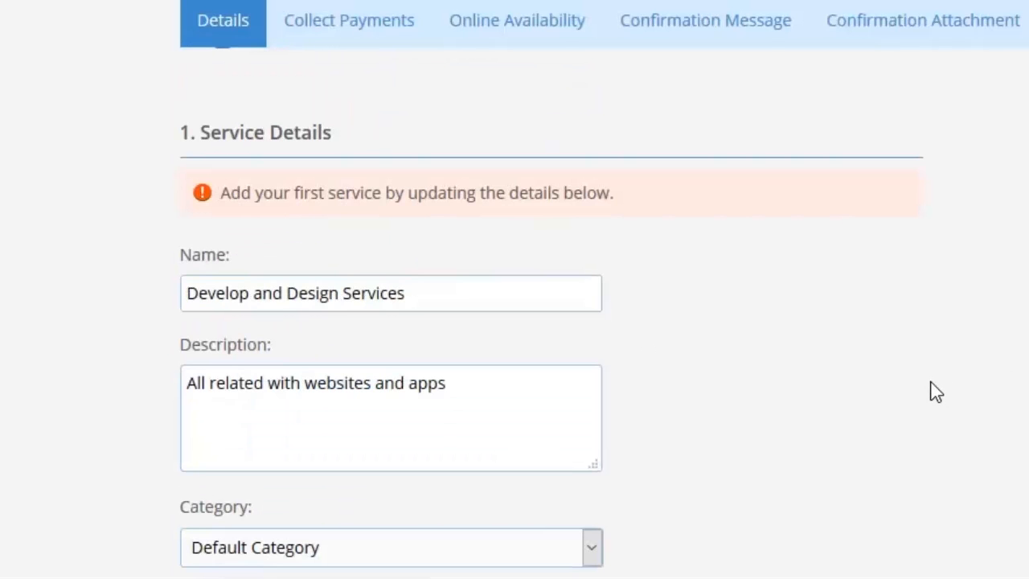
# Save the Develop and Design Services details and confirm the success banner
pyautogui.scroll(-3)
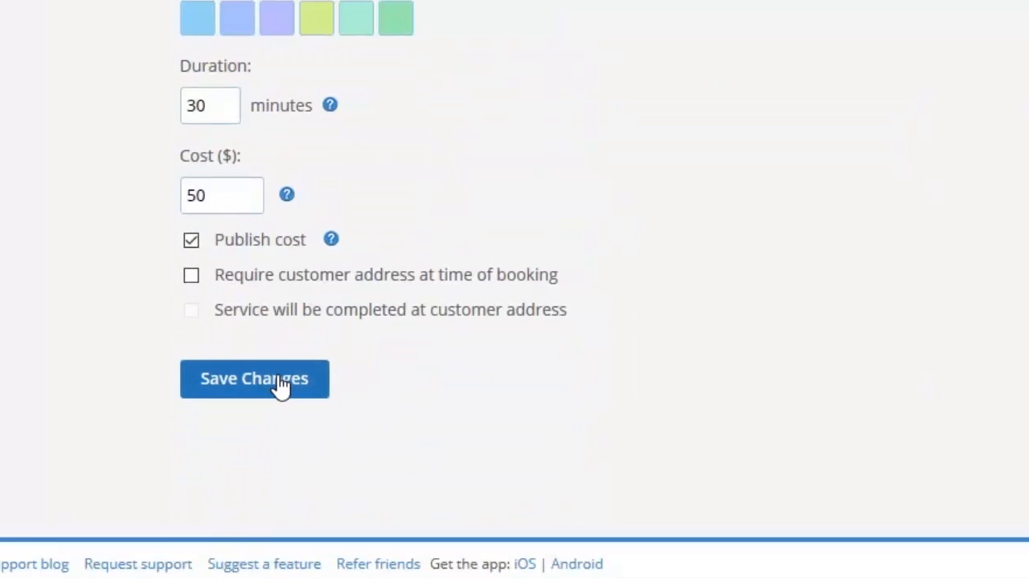
pyautogui.click(254, 378)
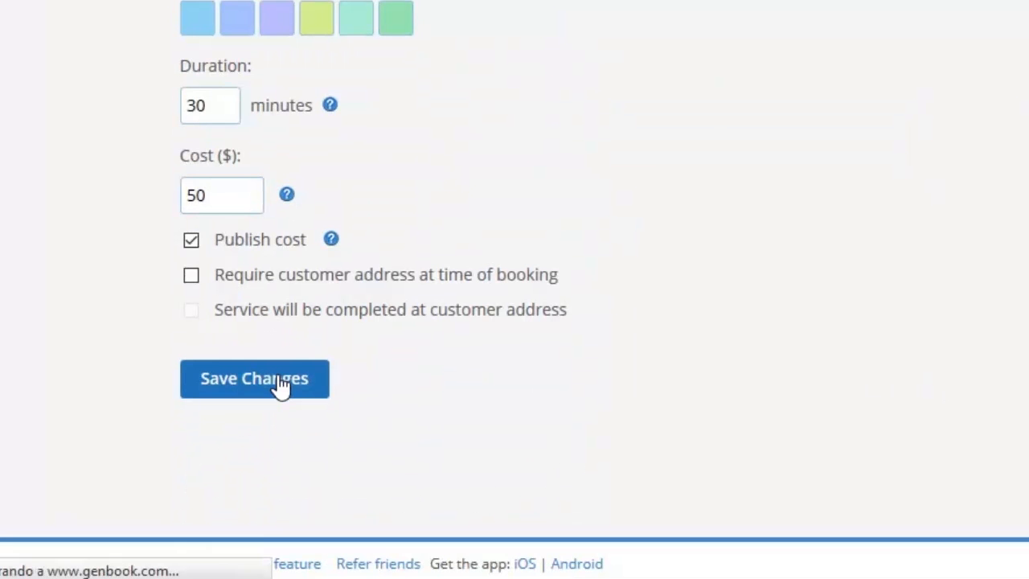
pyautogui.click(254, 378)
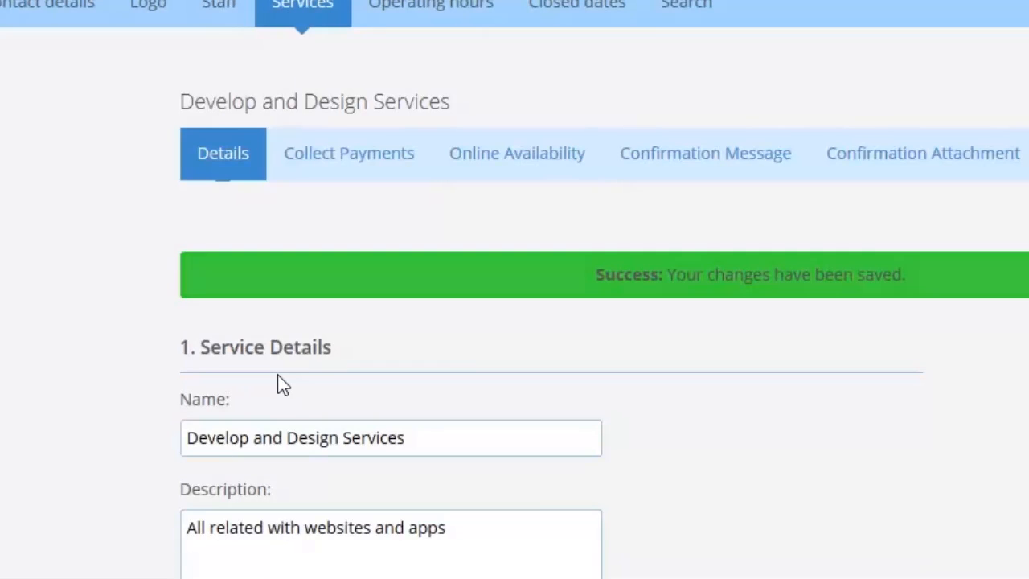